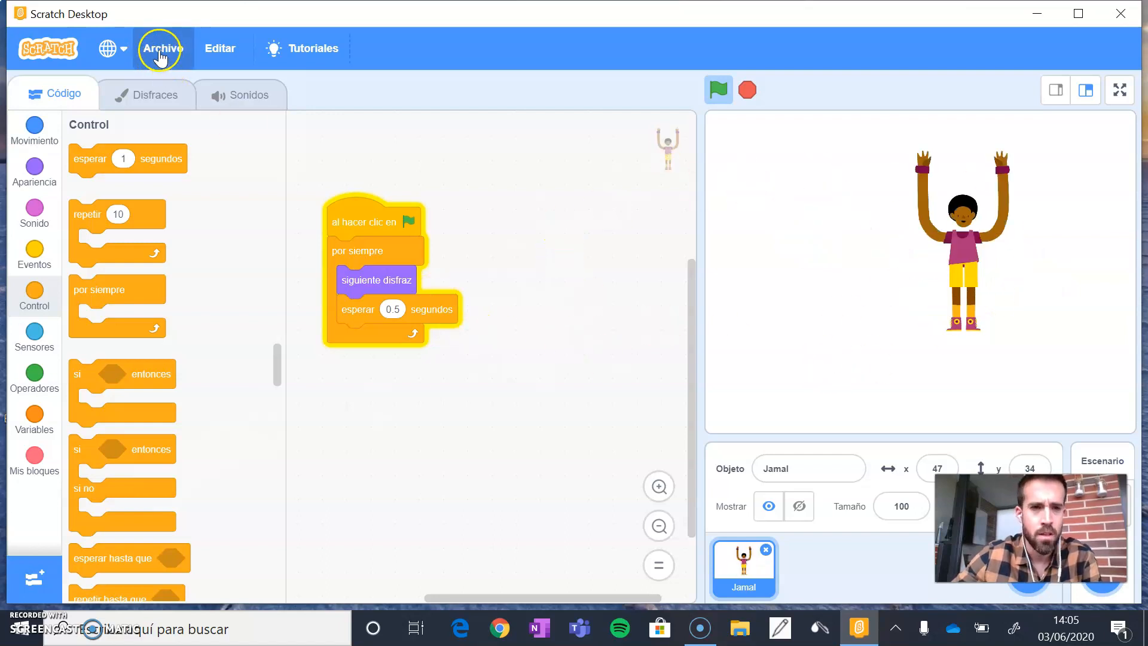
# Abandon a started save, then choose Load from your computer in the Archivo menu
pyautogui.click(162, 48)
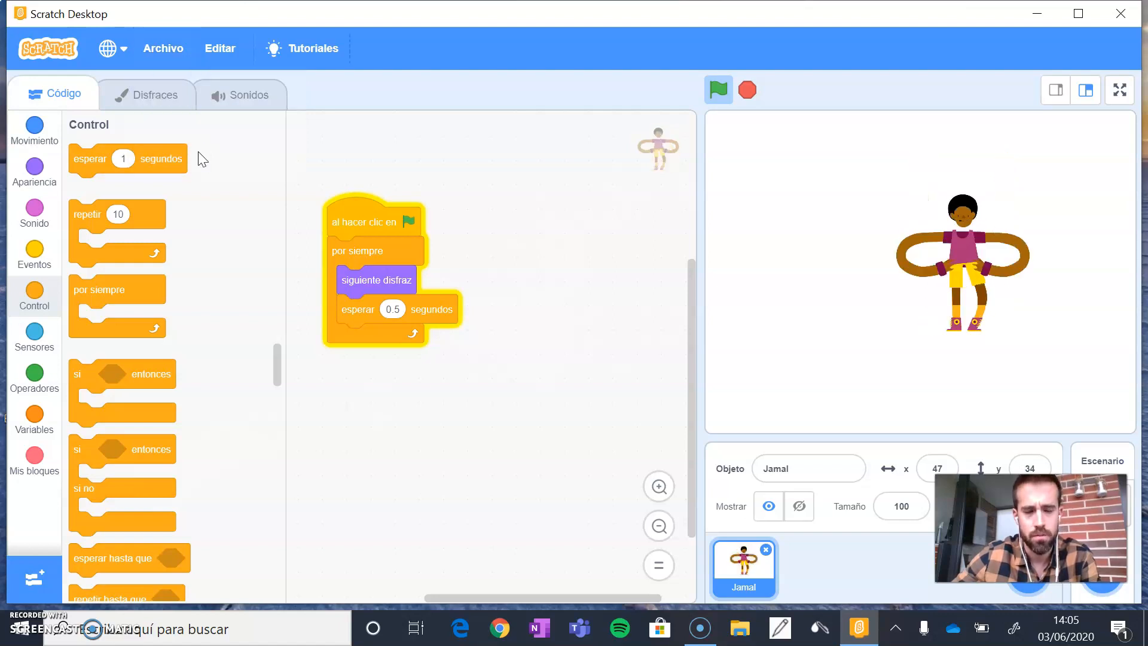
pyautogui.click(163, 49)
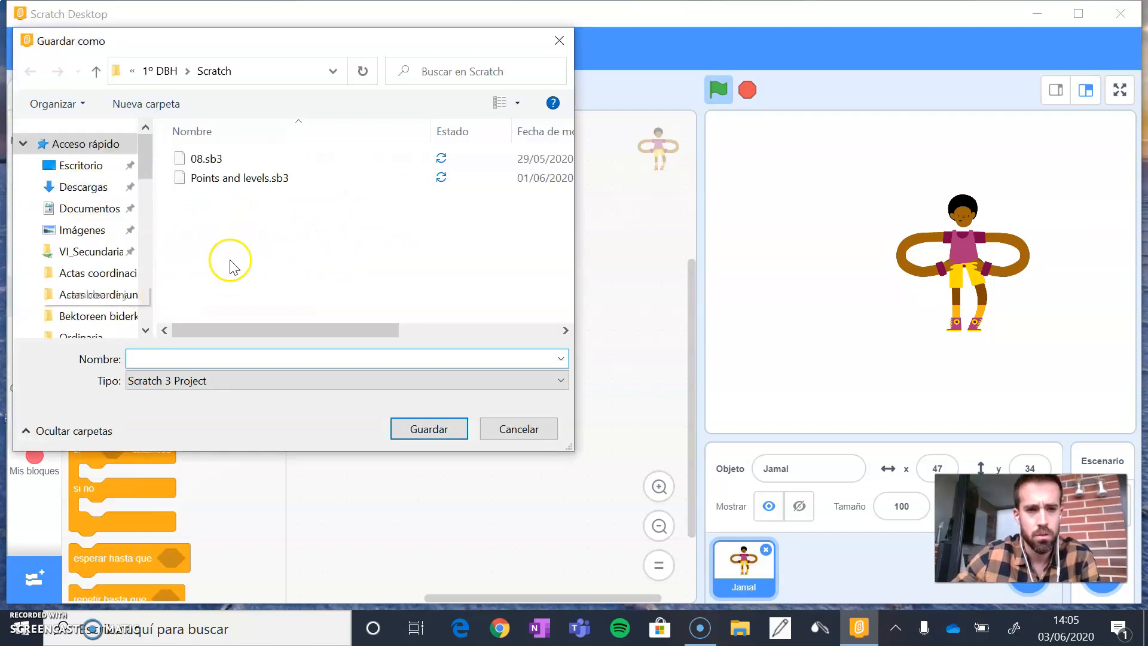
pyautogui.click(344, 358)
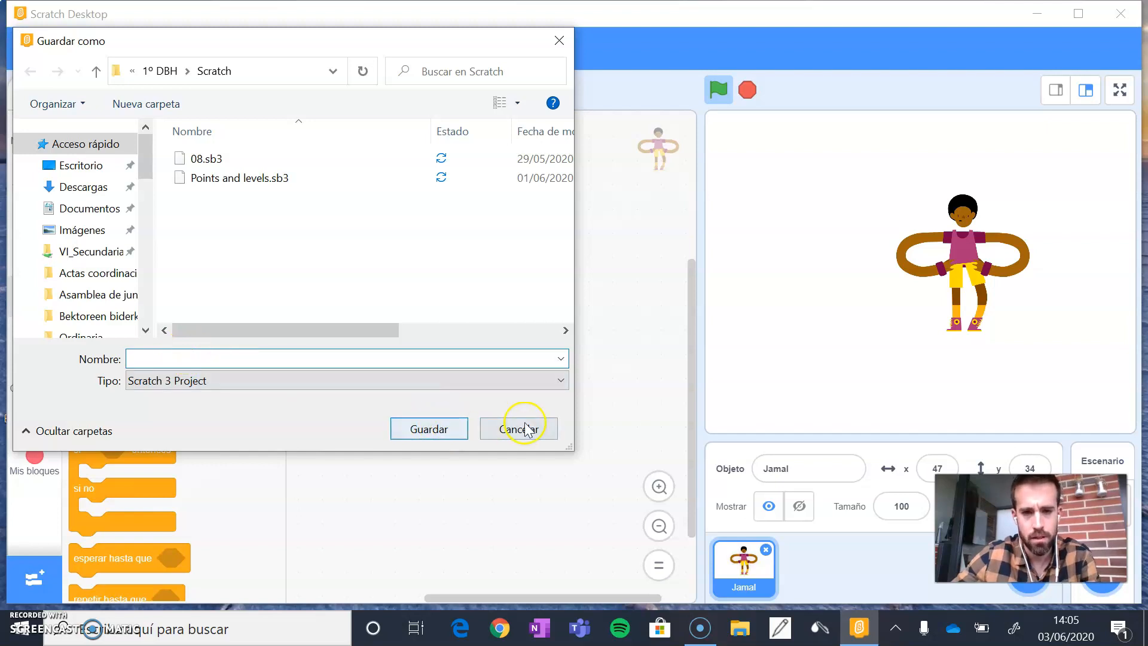
pyautogui.click(517, 428)
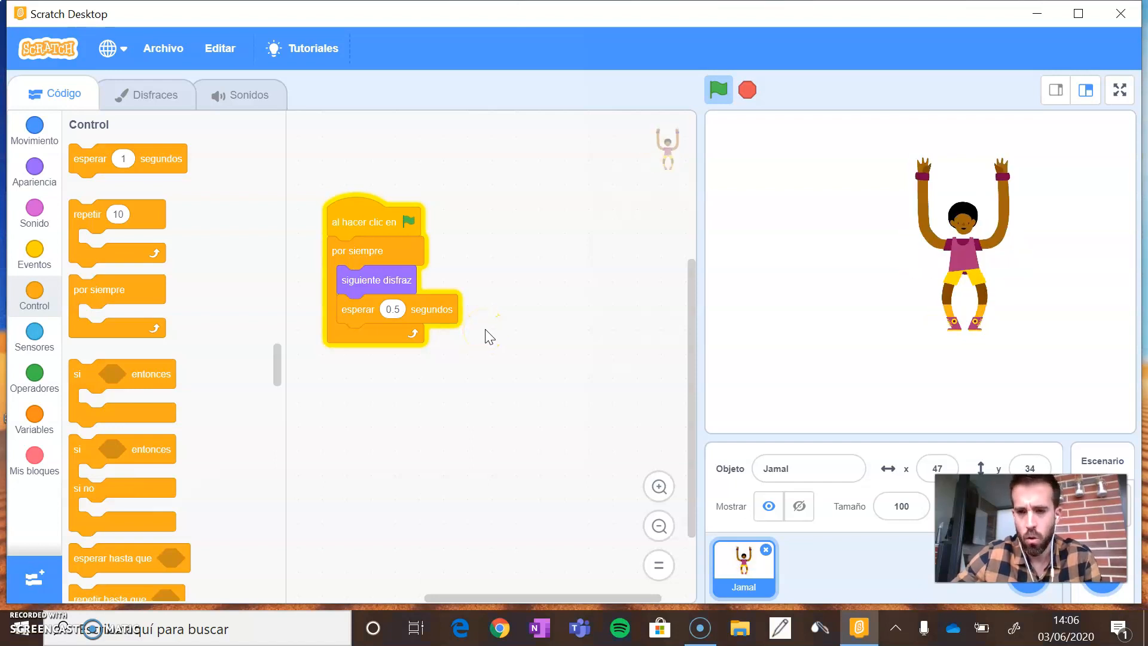
pyautogui.moveTo(537, 333)
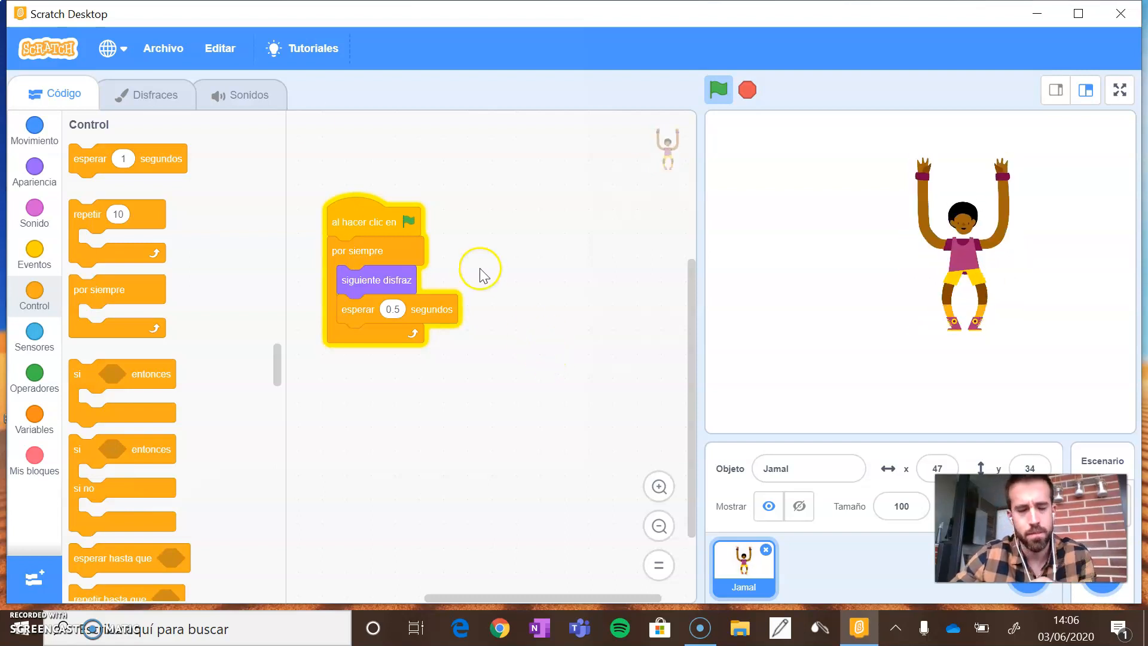
pyautogui.click(163, 48)
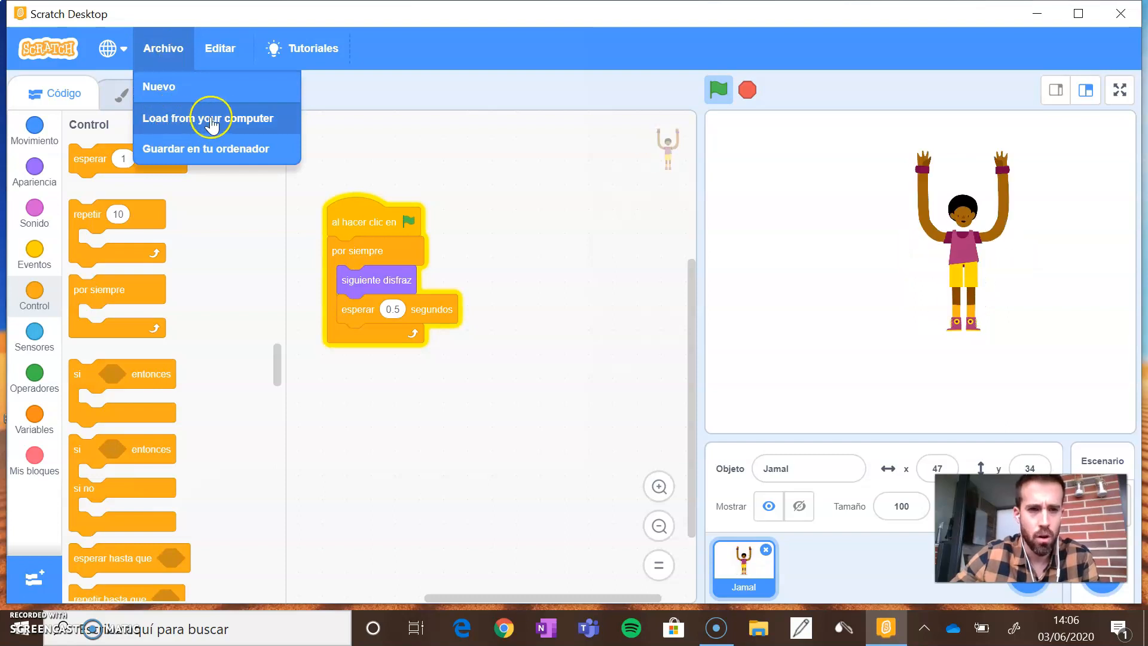
pyautogui.moveTo(278, 123)
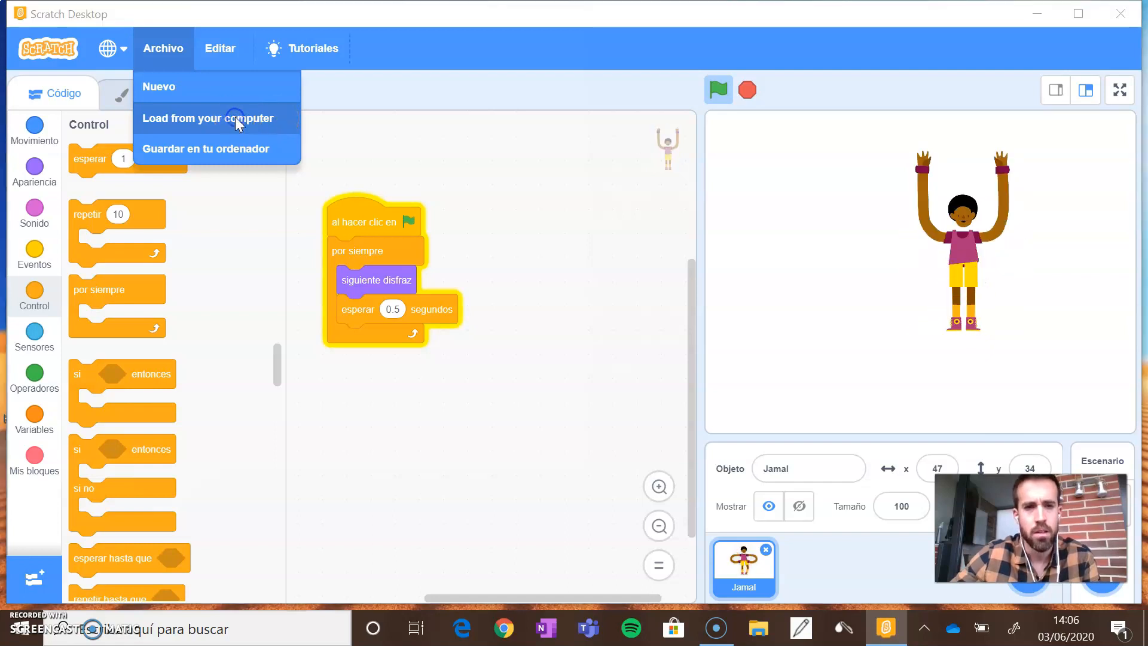
pyautogui.click(207, 118)
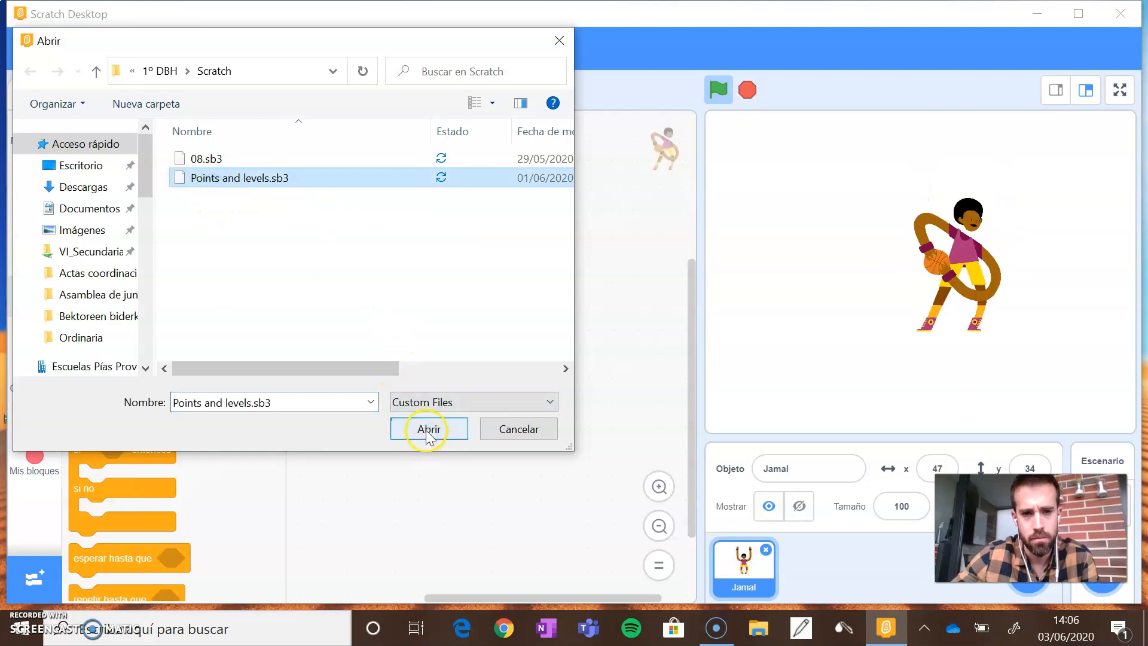
# Open the selected Points and levels.sb3 from the Scratch folder
pyautogui.click(428, 428)
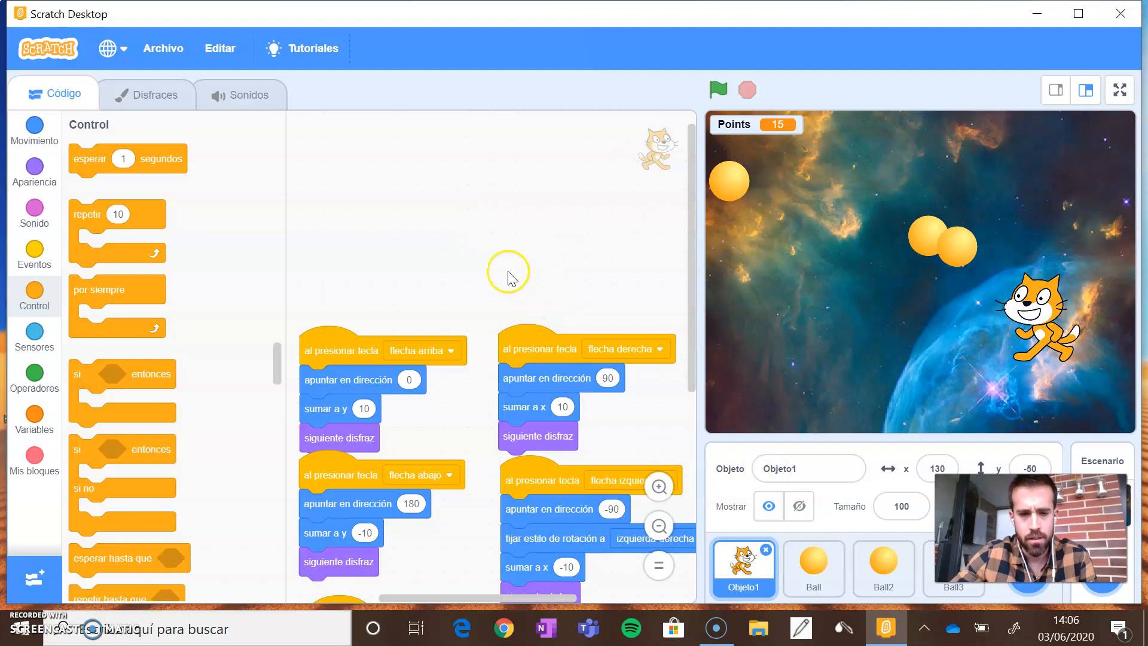
pyautogui.moveTo(530, 254)
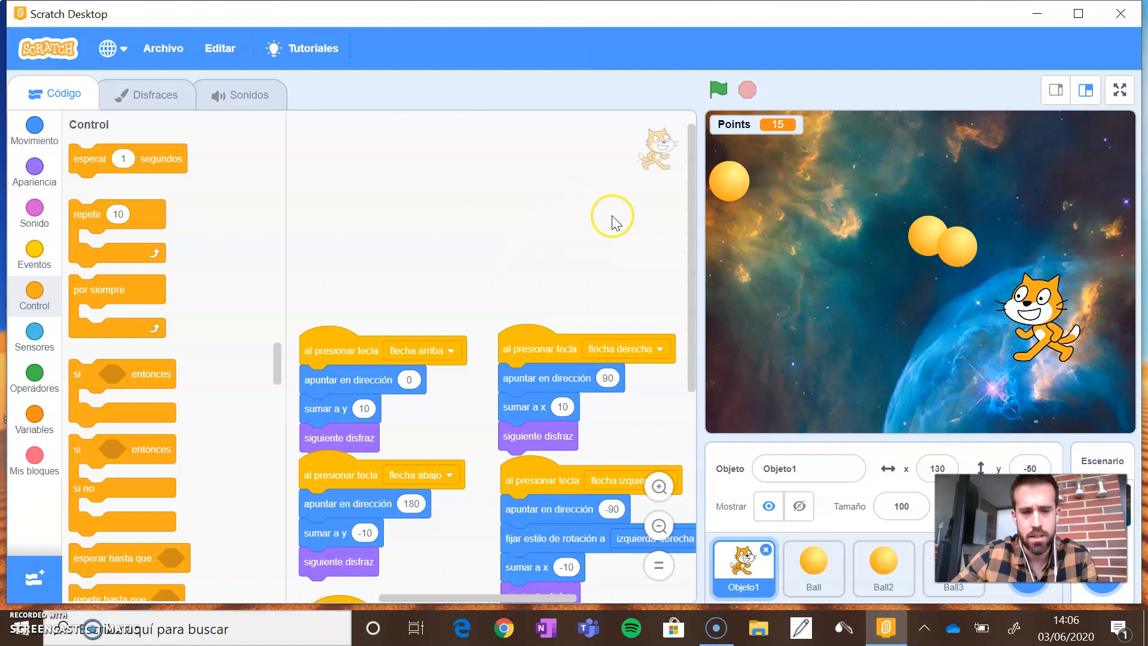
pyautogui.moveTo(606, 298)
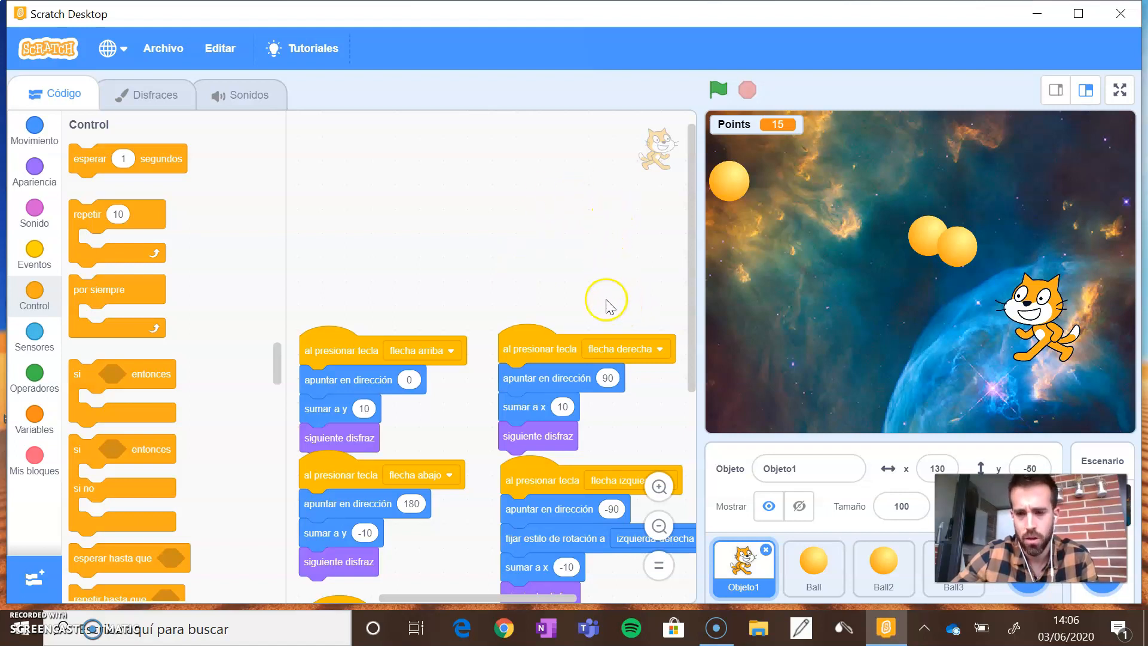
pyautogui.moveTo(766, 303)
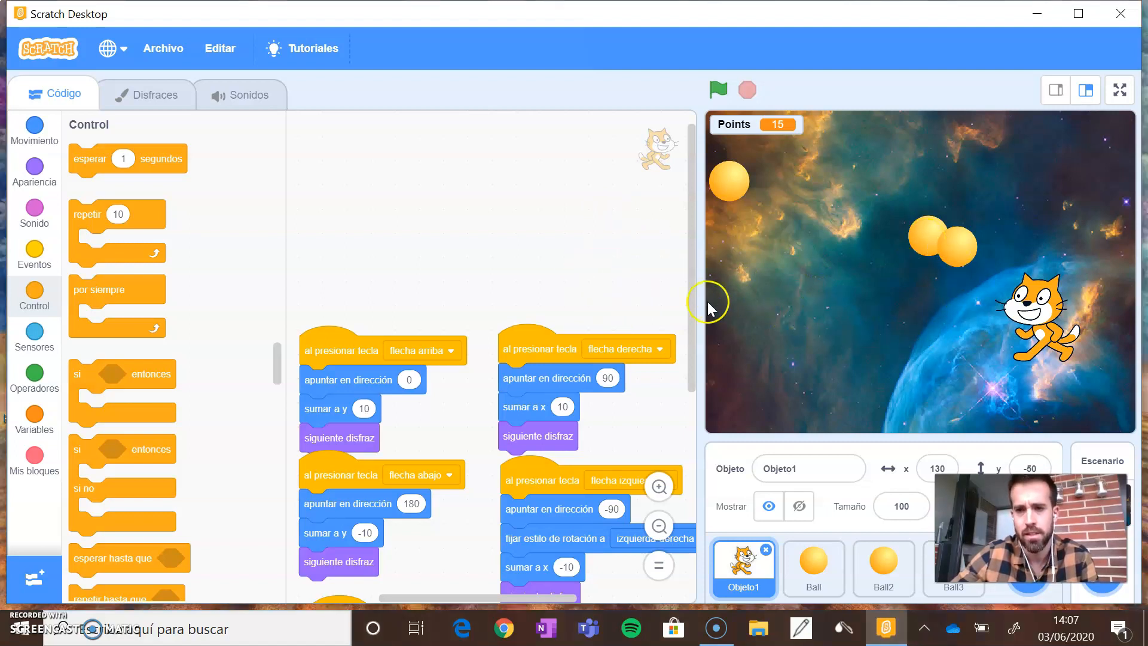
pyautogui.moveTo(618, 289)
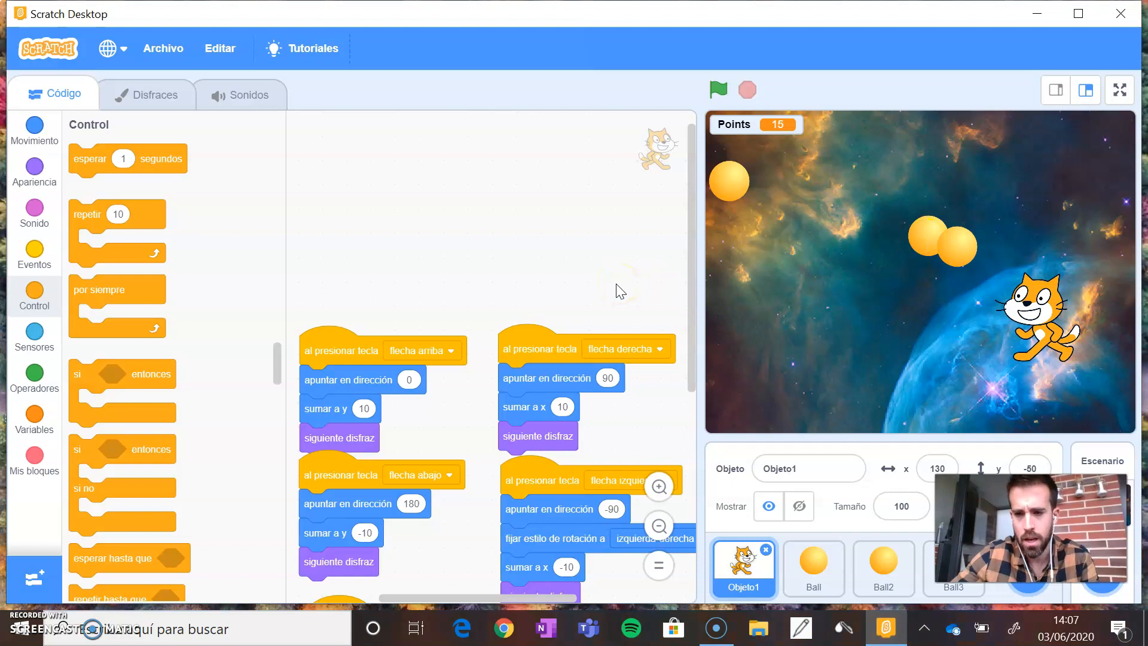